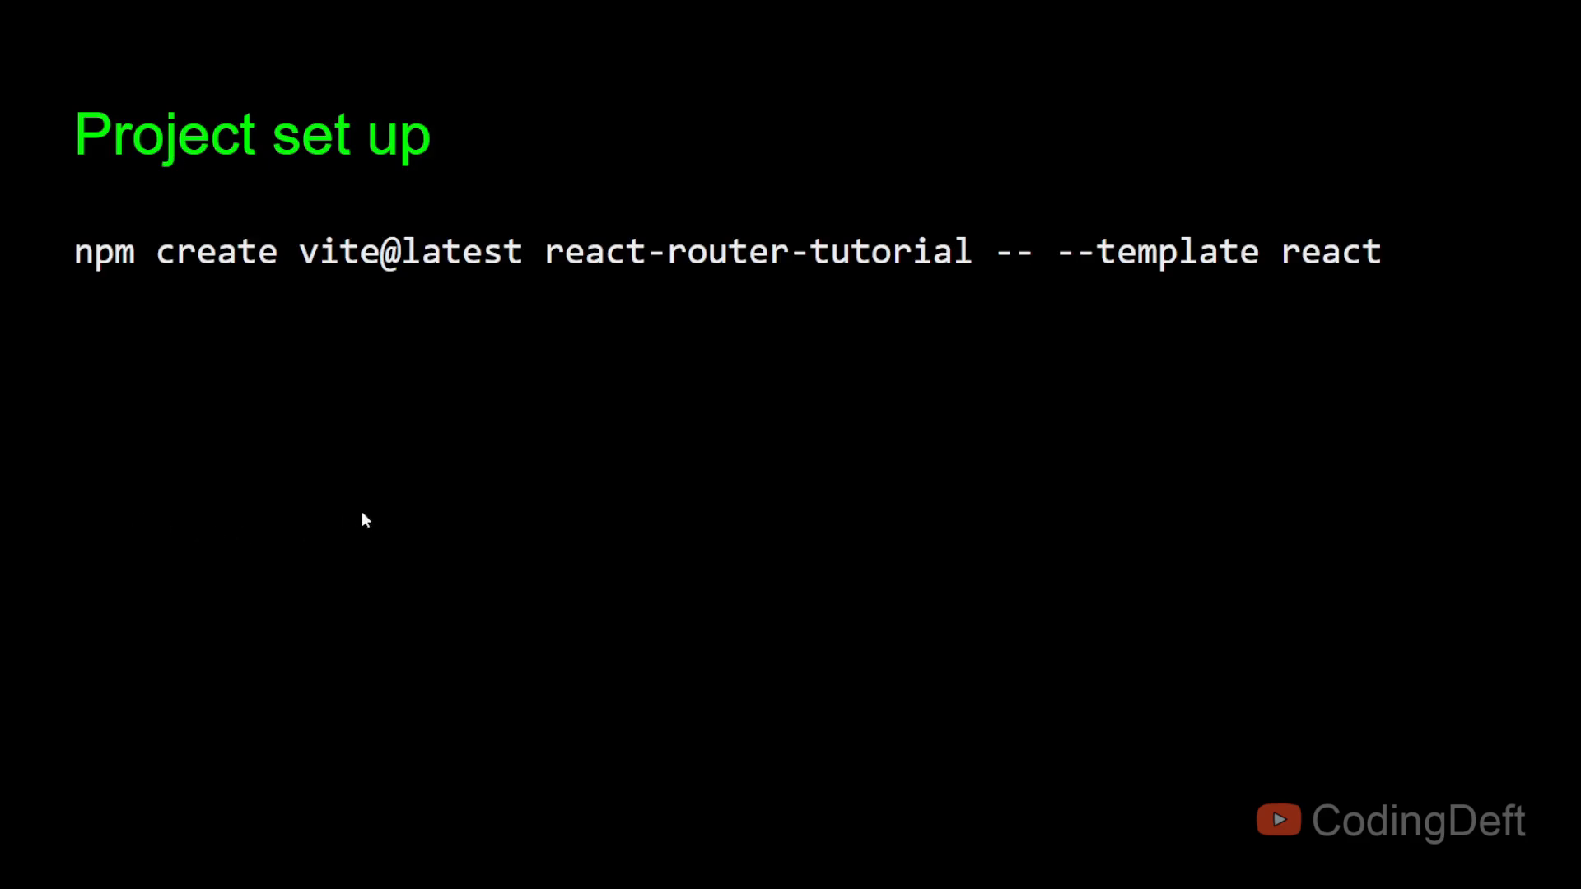
mouse_move(706, 331)
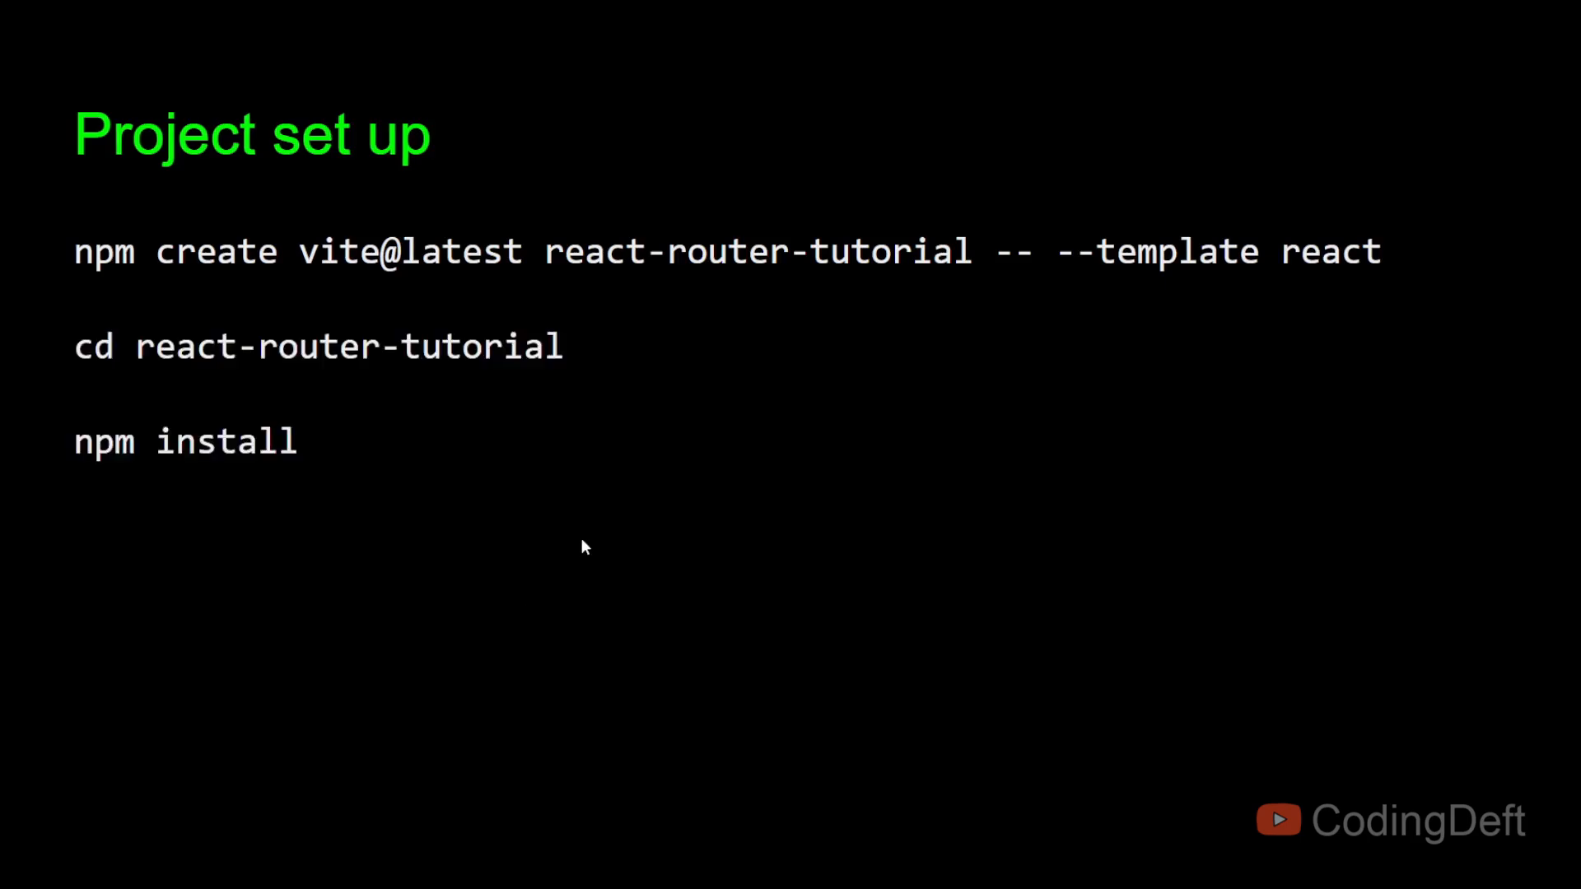
Step: Reveal the setup slide listing the npm install react-router-dom command
type("npm install react-router-dom")
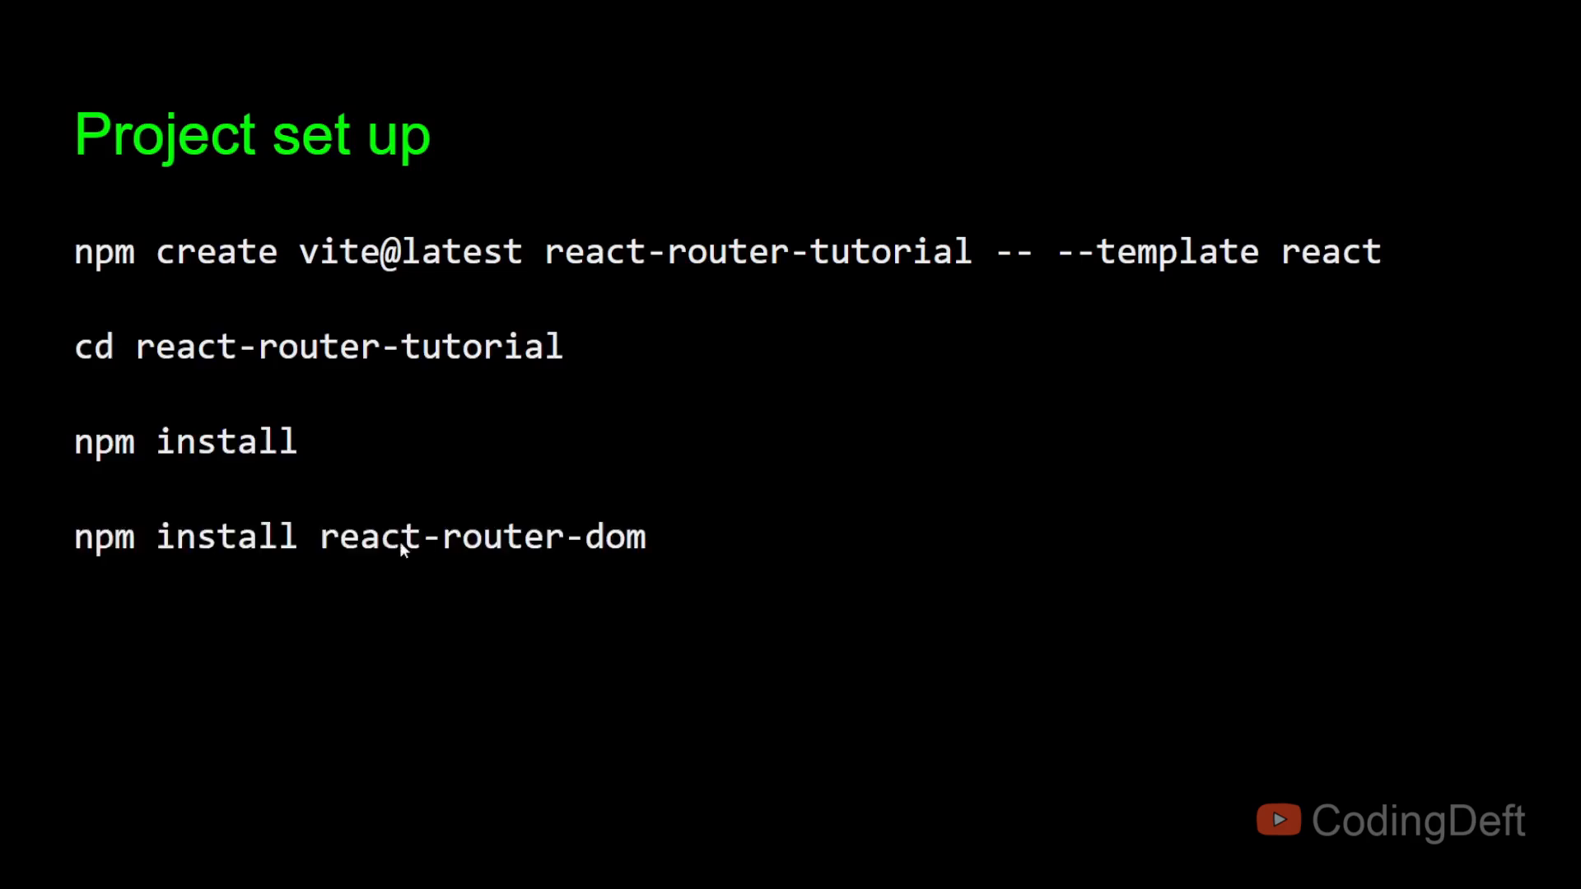
mouse_move(412, 551)
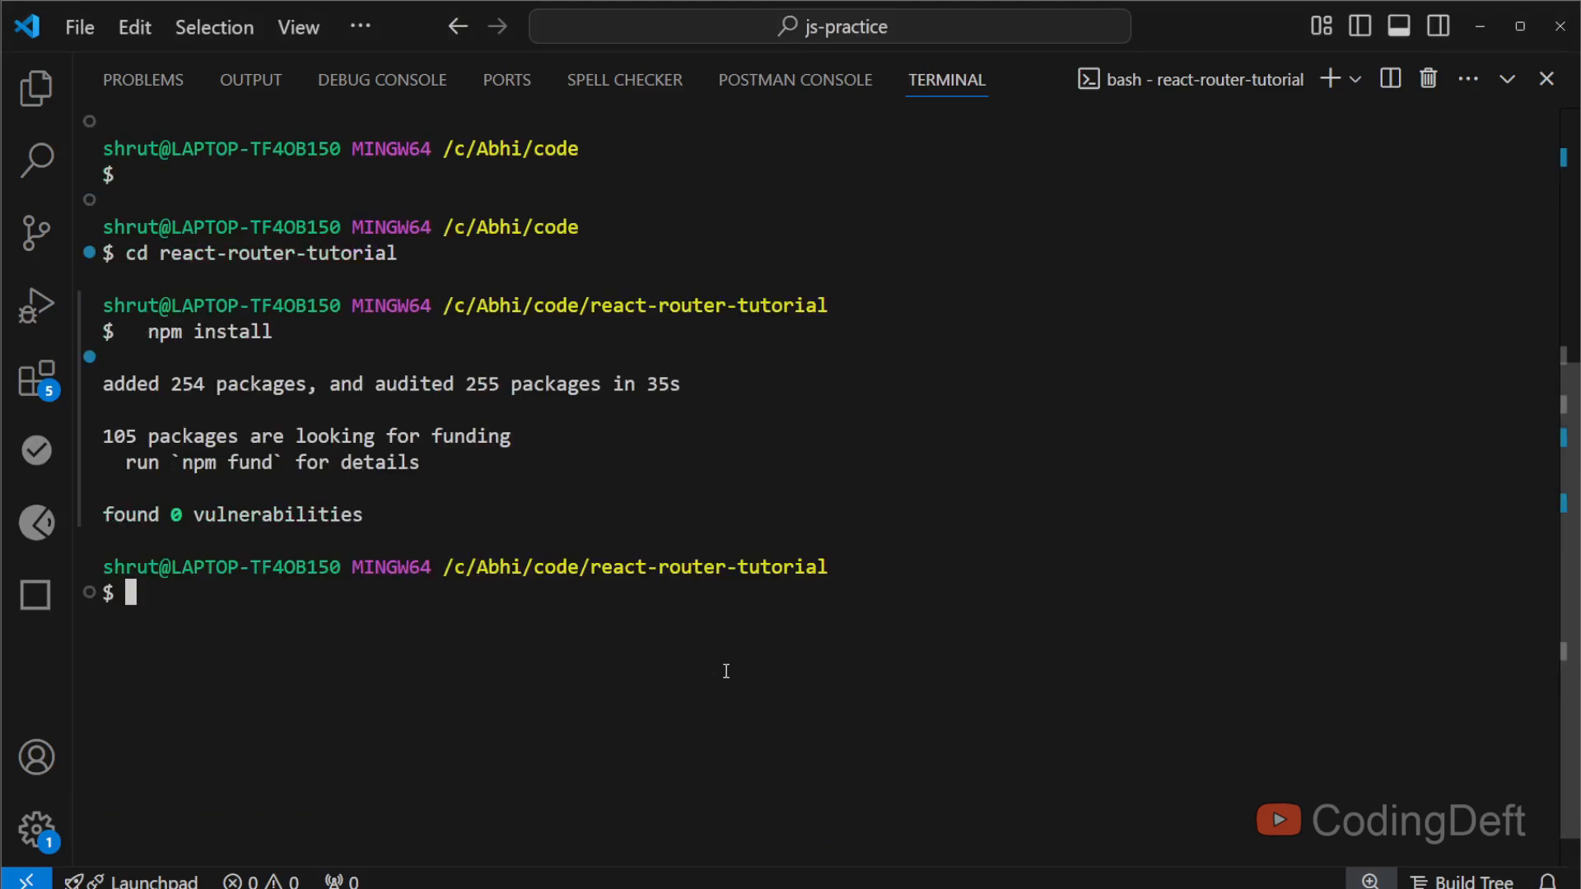
Step: Install react-router-dom and start the Vite dev server with npm run dev
type("npm install react-router-dom")
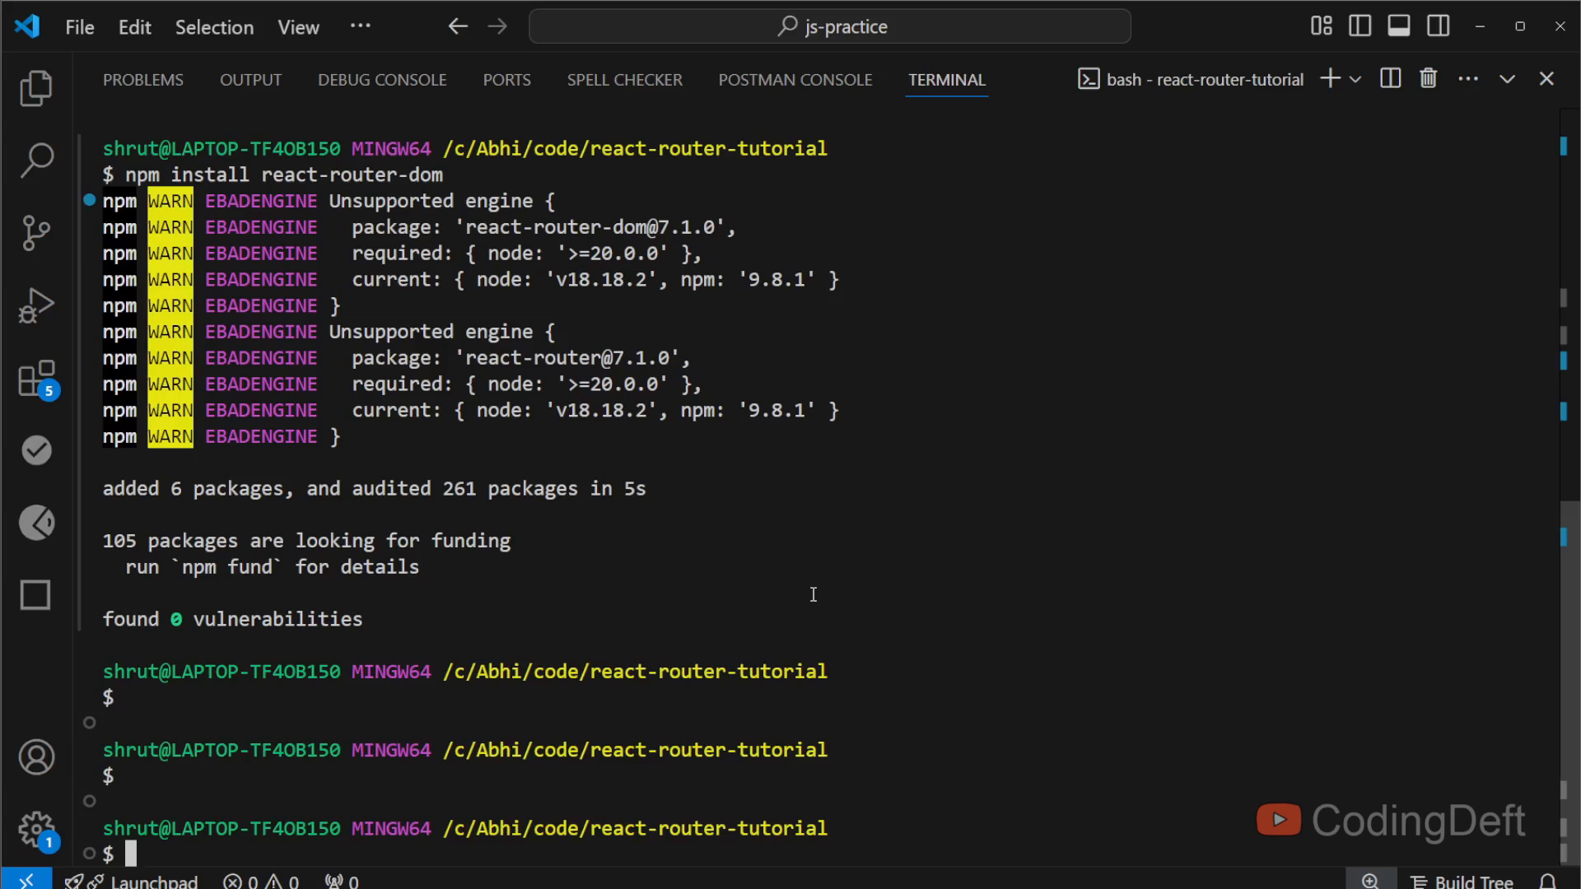
type("npm run de")
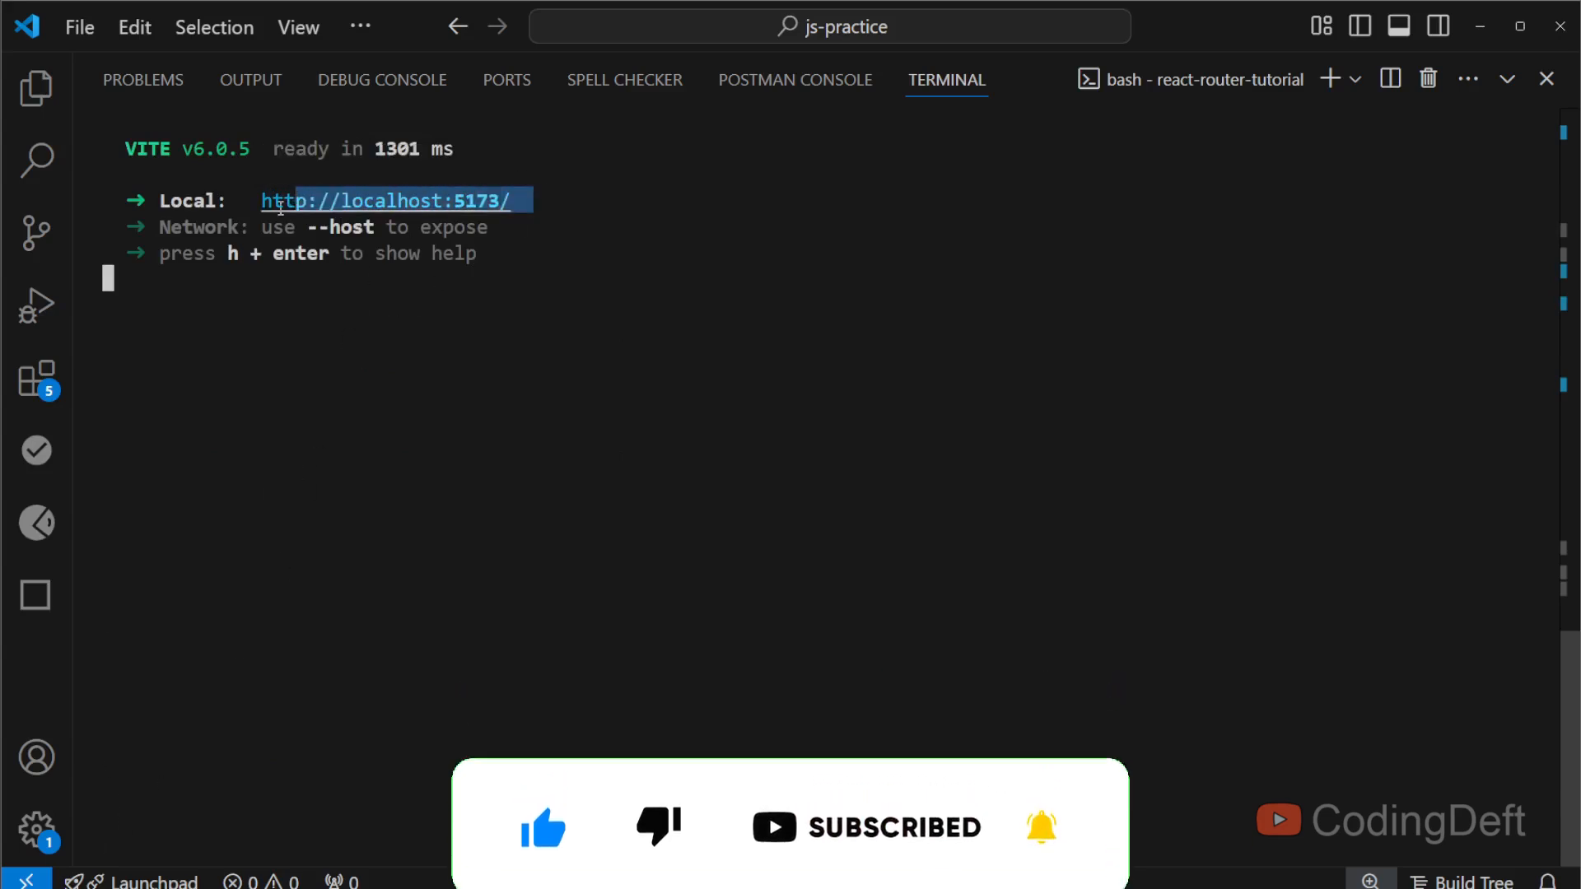
Step: Stop the dev server and open the react-router-tutorial folder with code
left_click(386, 199)
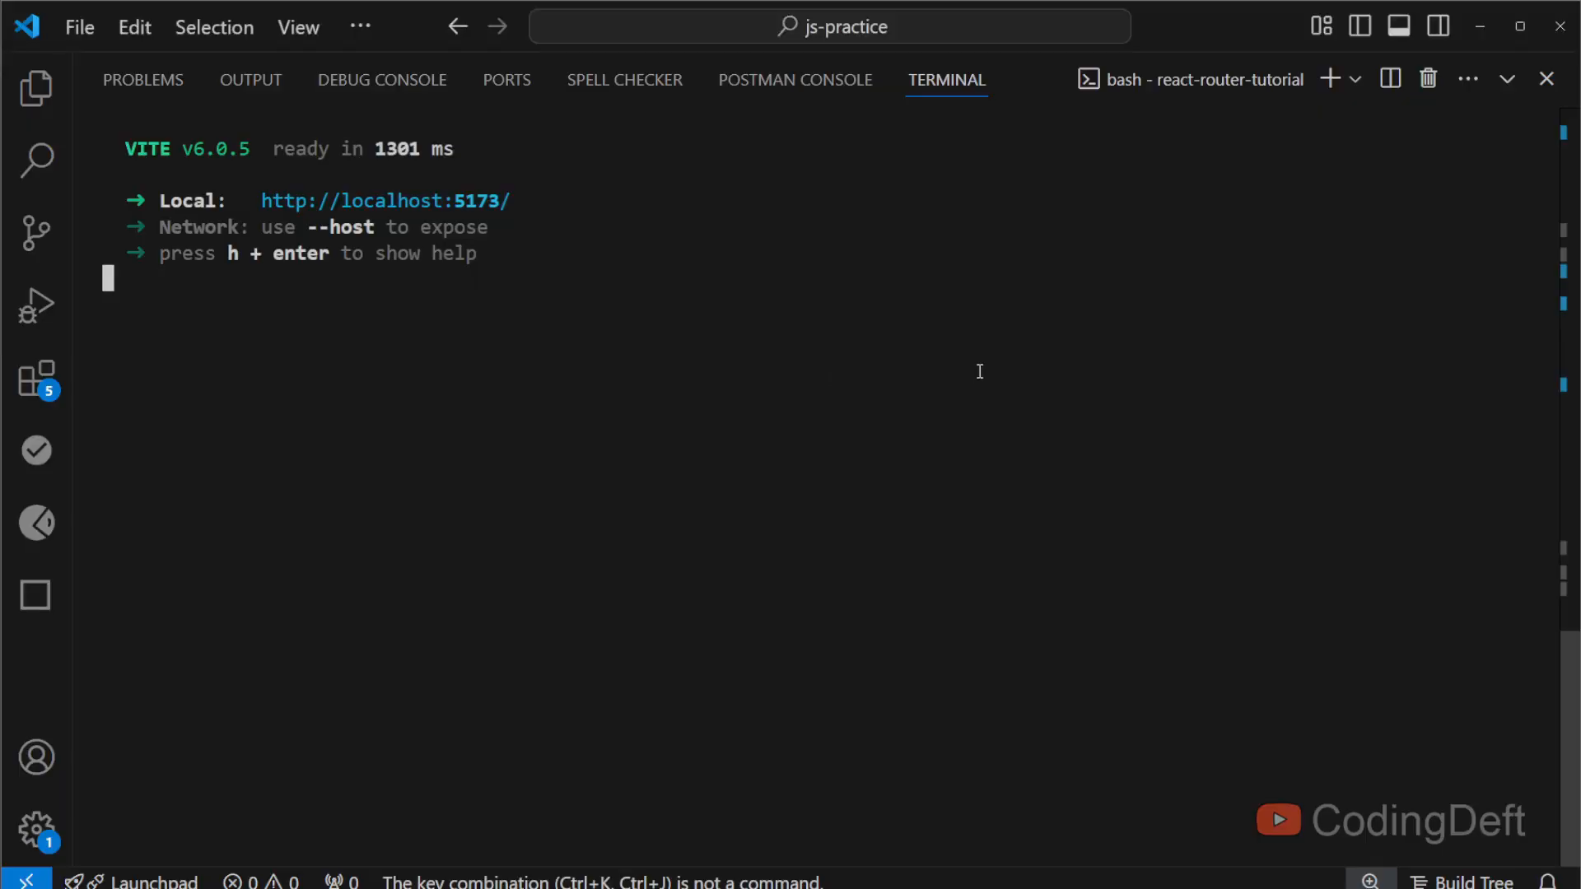
key("ctrl+c")
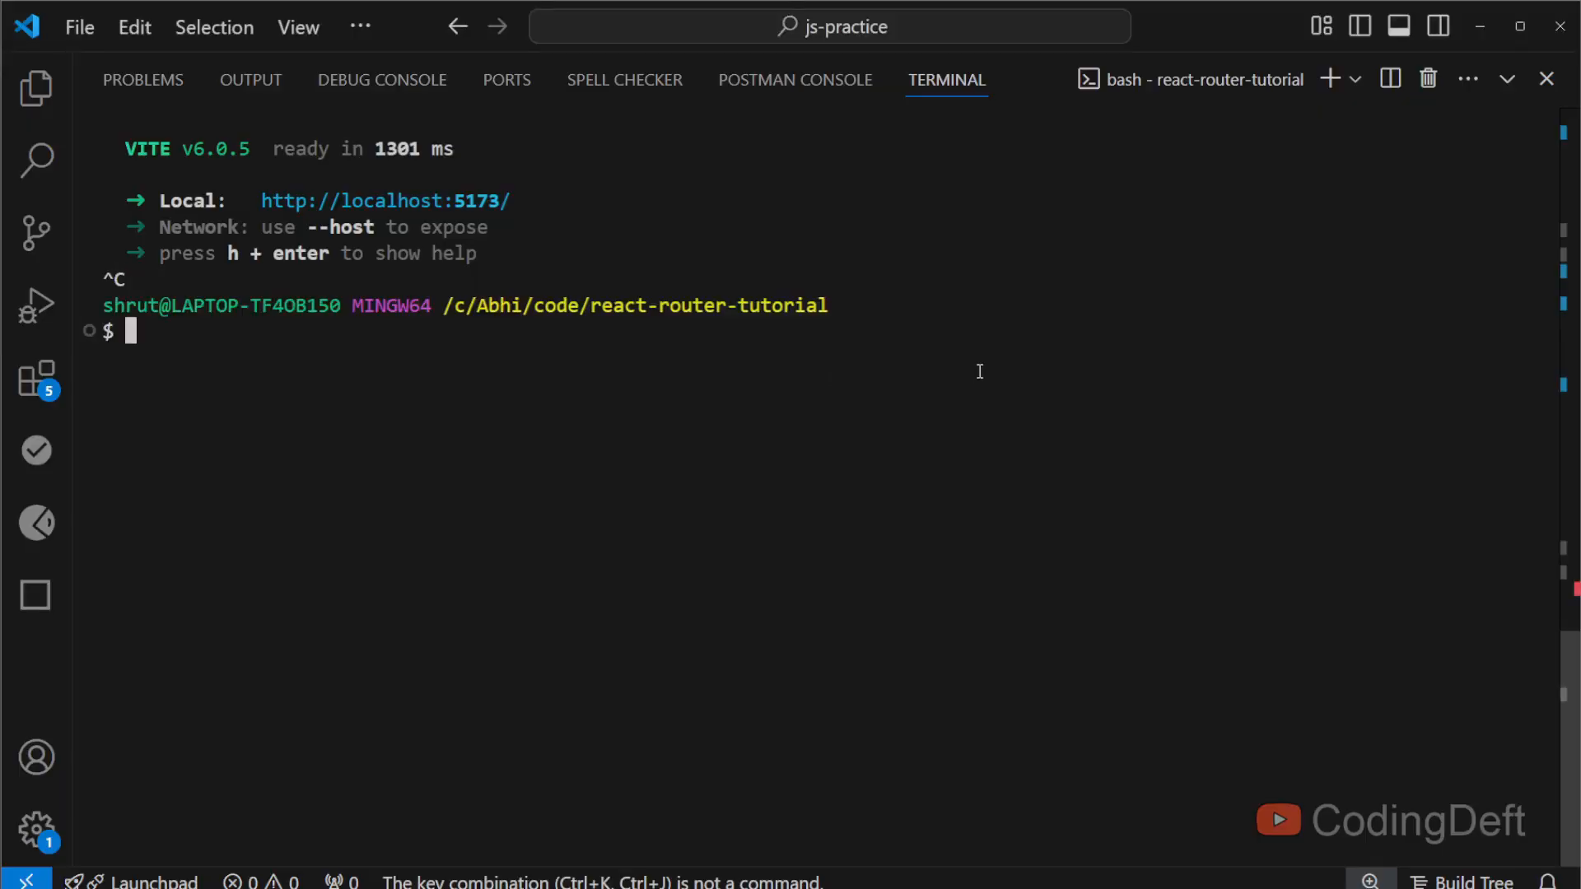
type("code ,")
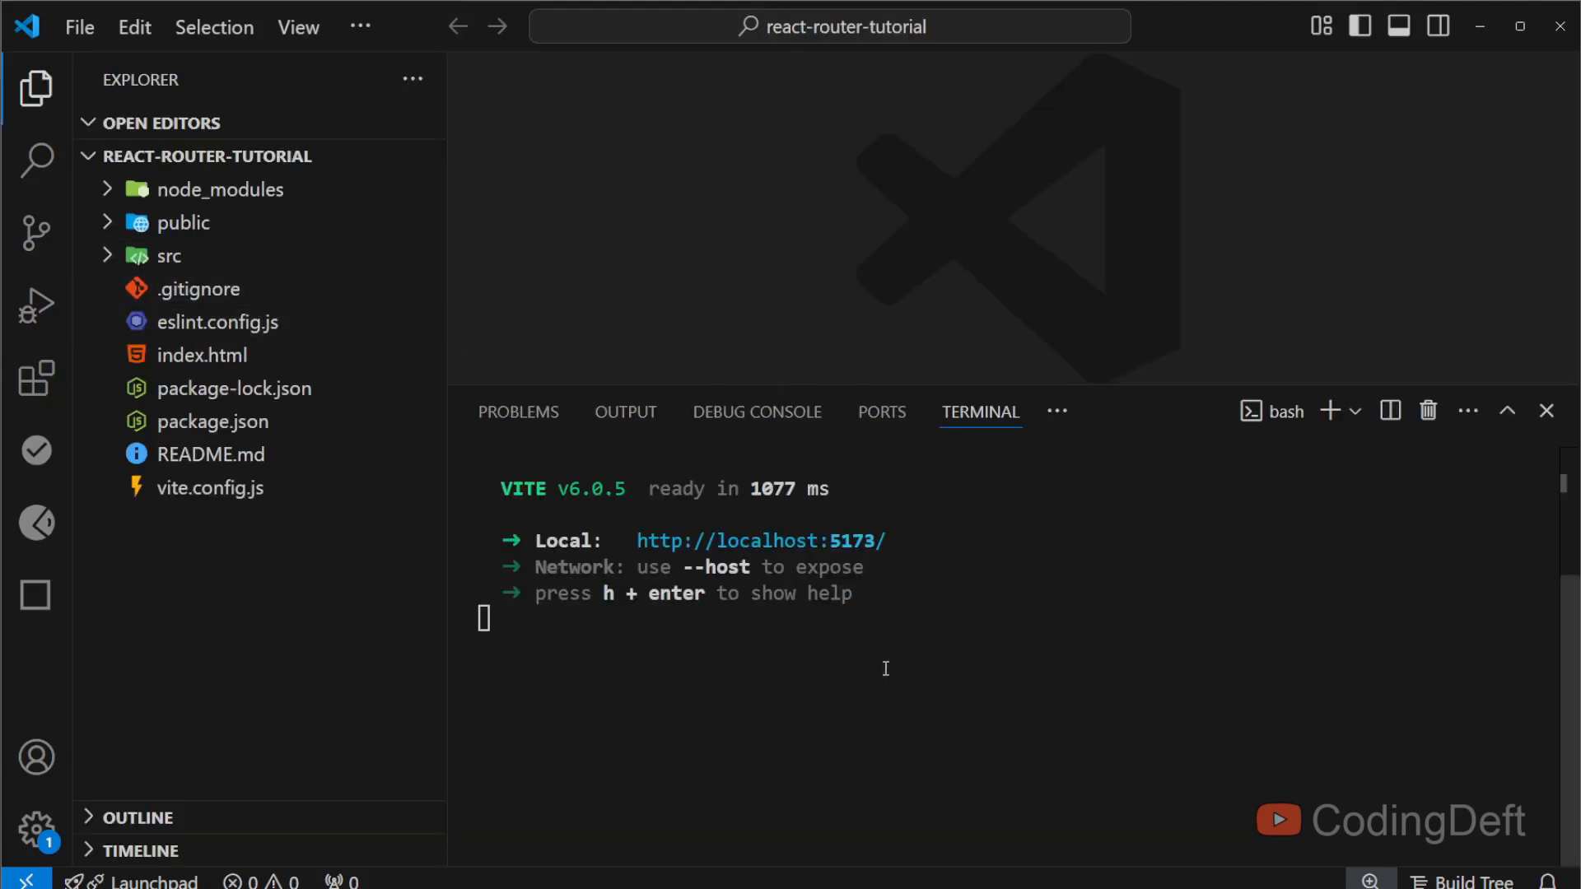
Step: Expand the src folder in the Explorer to reveal App.jsx and index.css
left_click(168, 256)
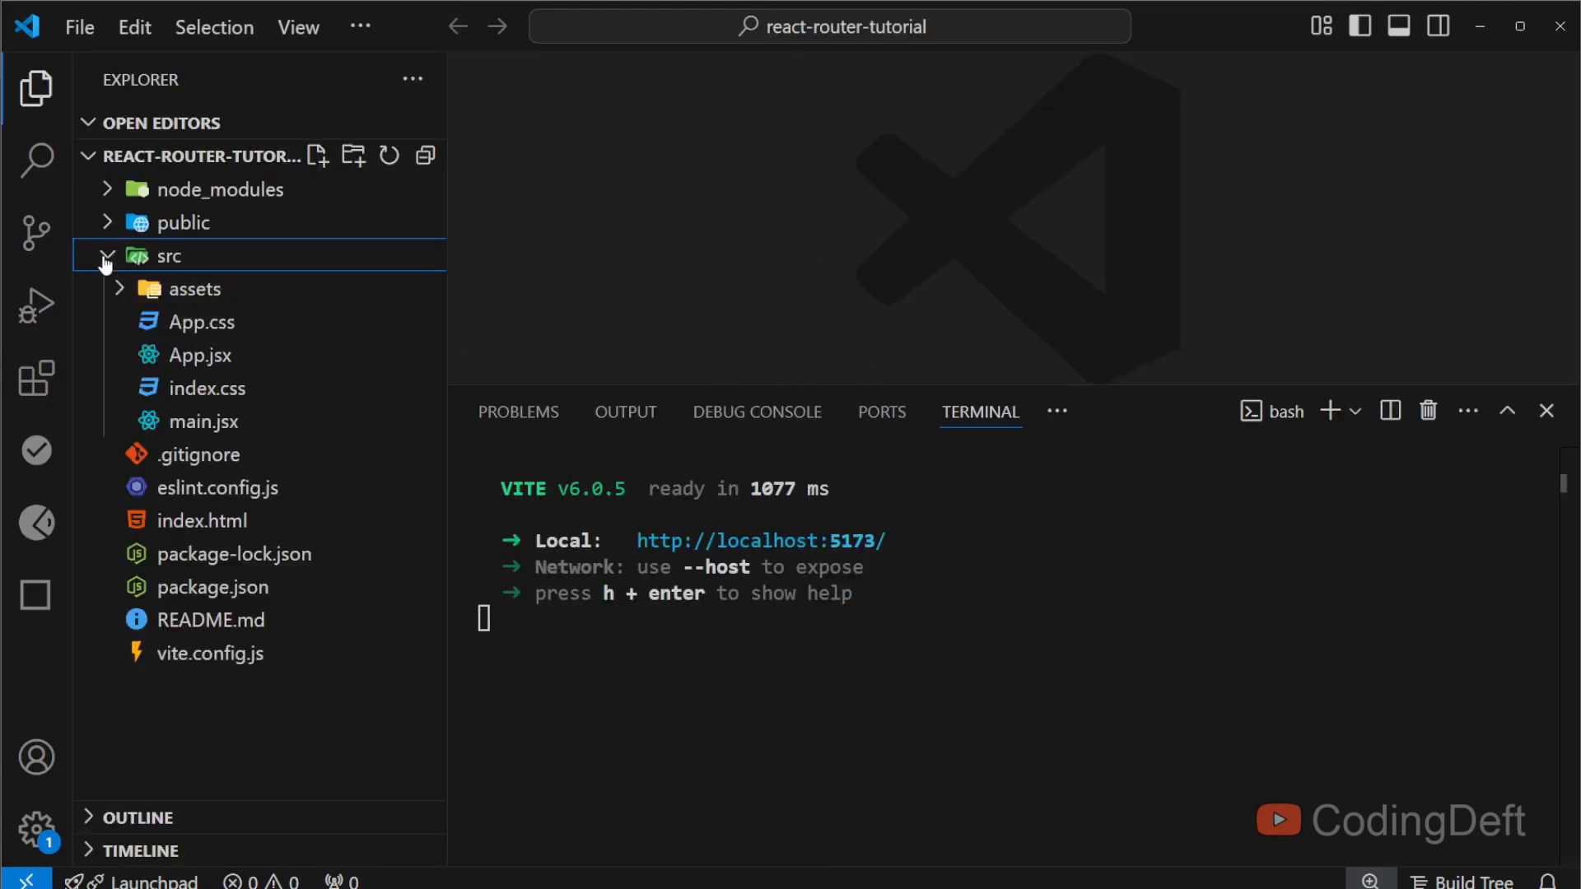
mouse_move(199, 421)
type("<>")
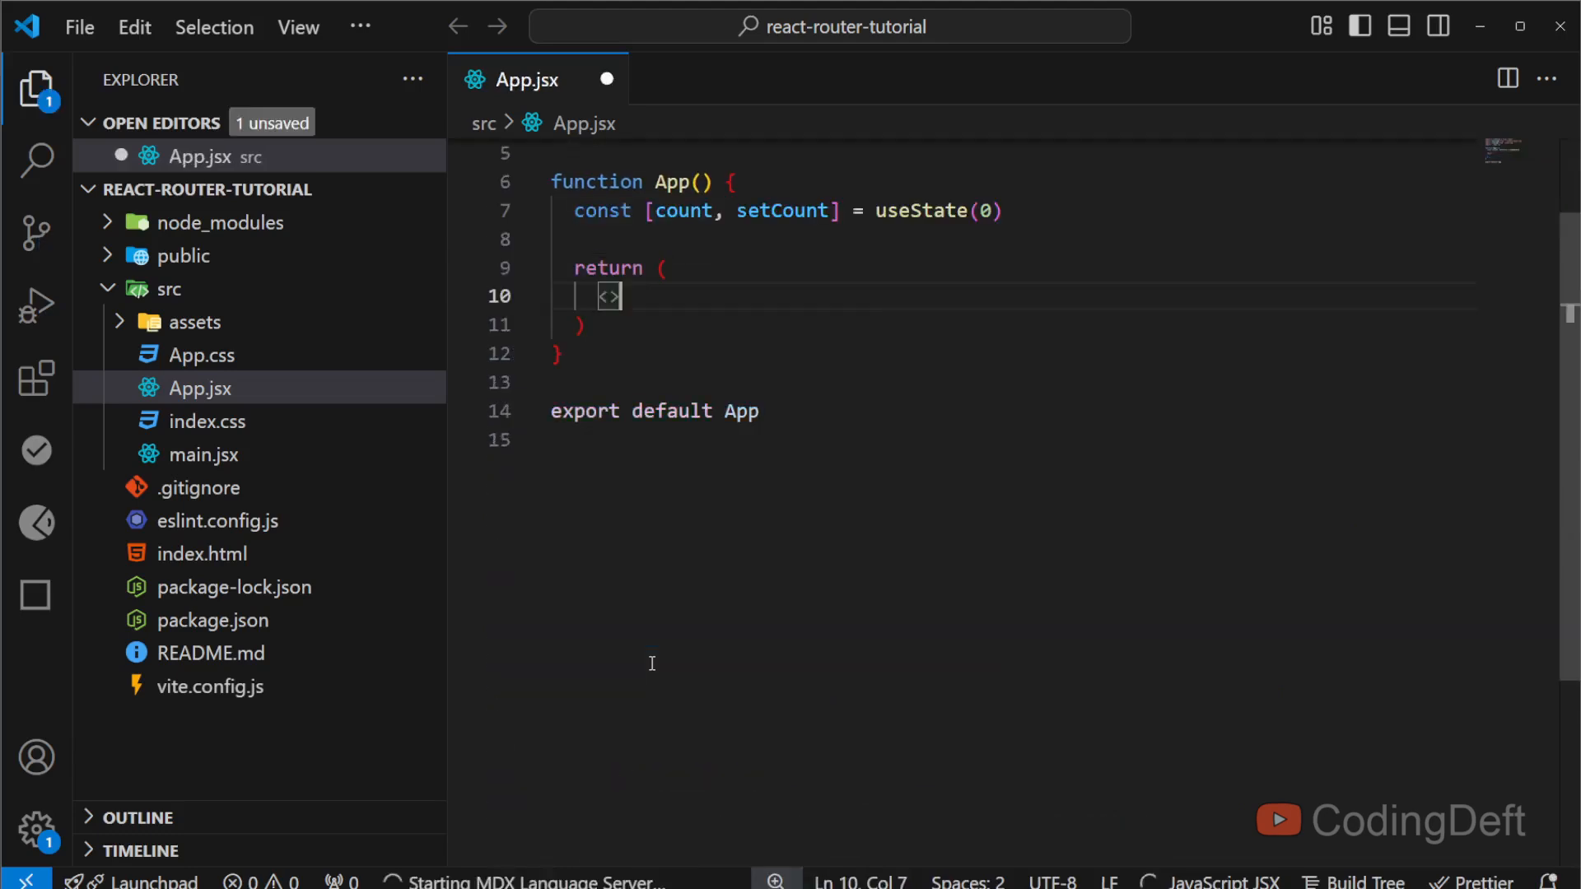
Step: Make App.jsx return 'hello', clear index.css, and reopen App.jsx
type("hello")
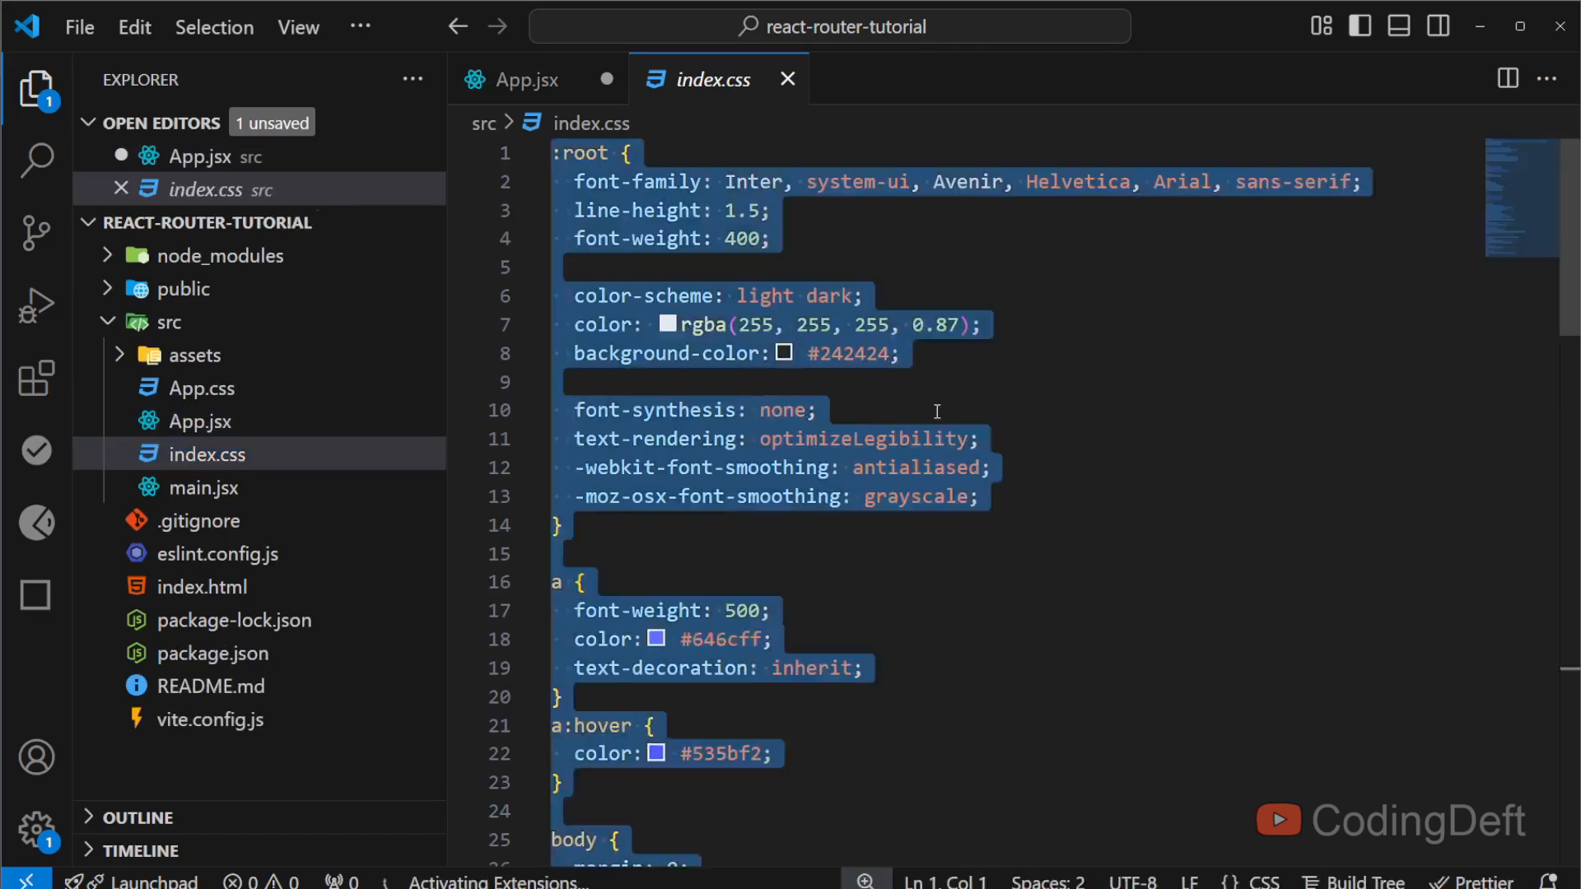
left_click(200, 388)
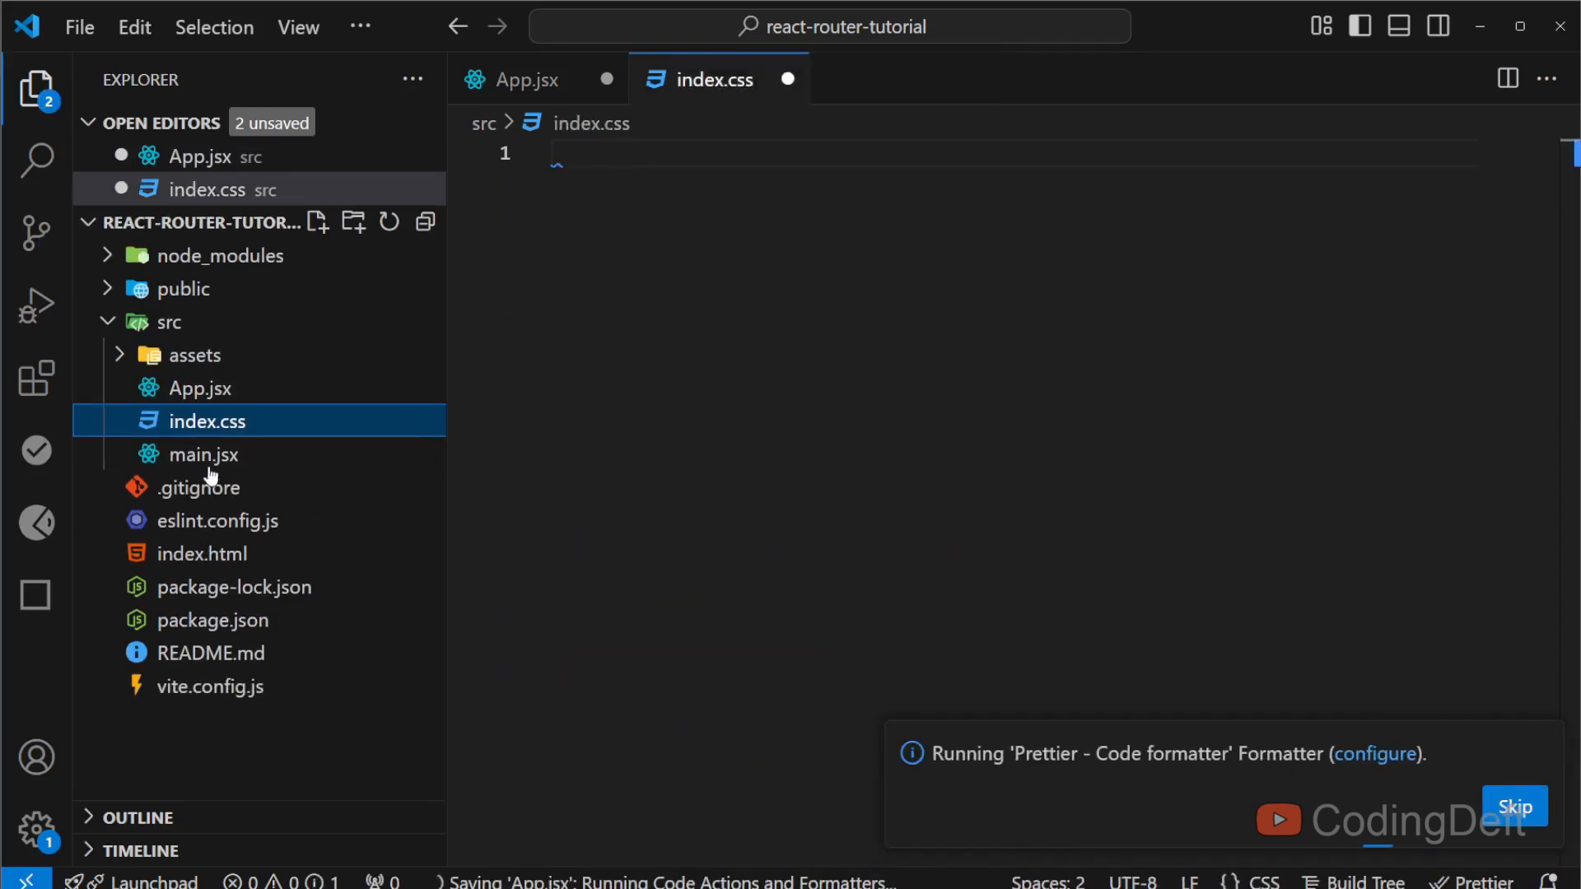
left_click(529, 80)
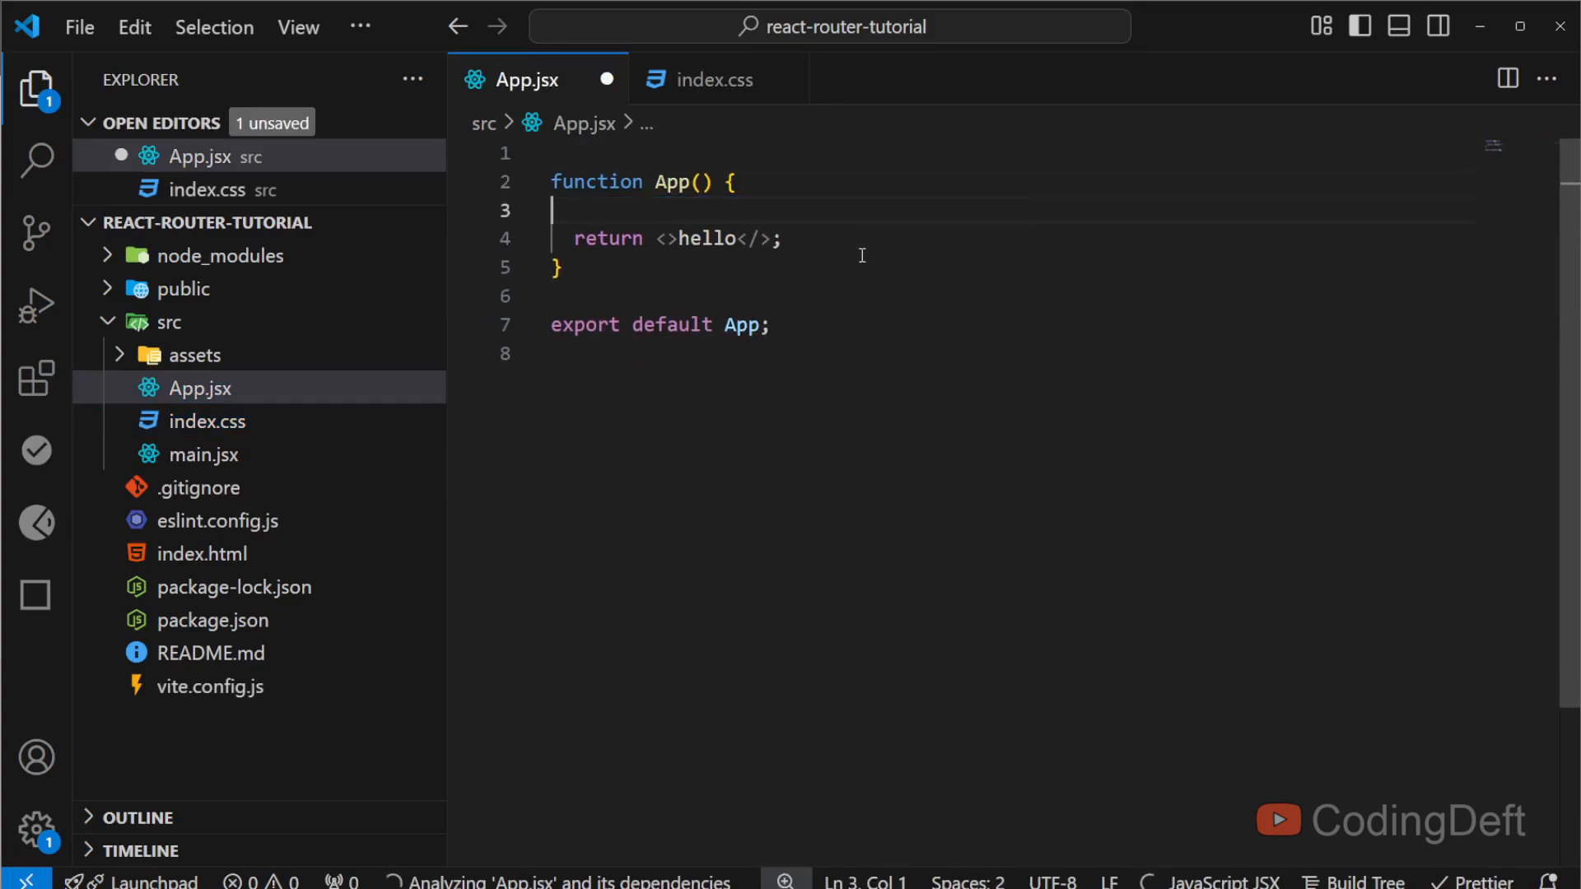